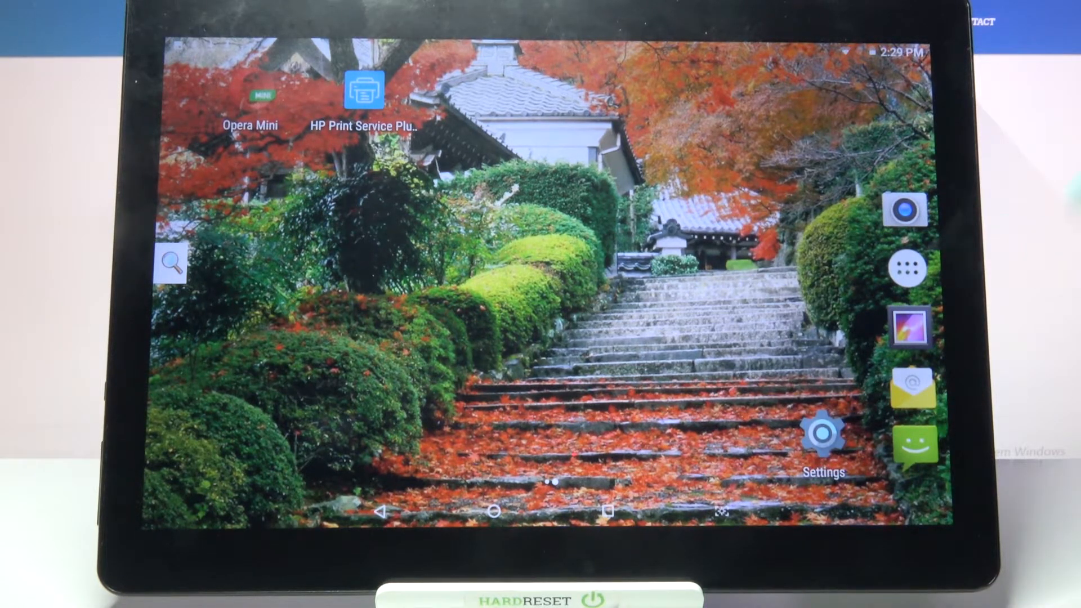
Step: Go into device Settings and reach the Configure apps page with default app choices
click(826, 435)
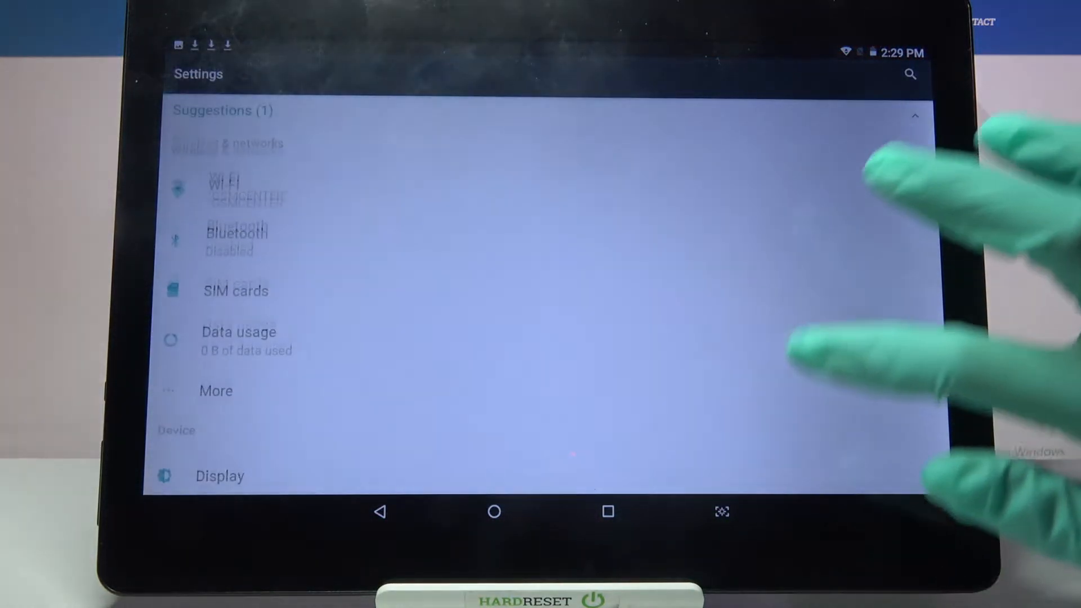
scroll(down, 3)
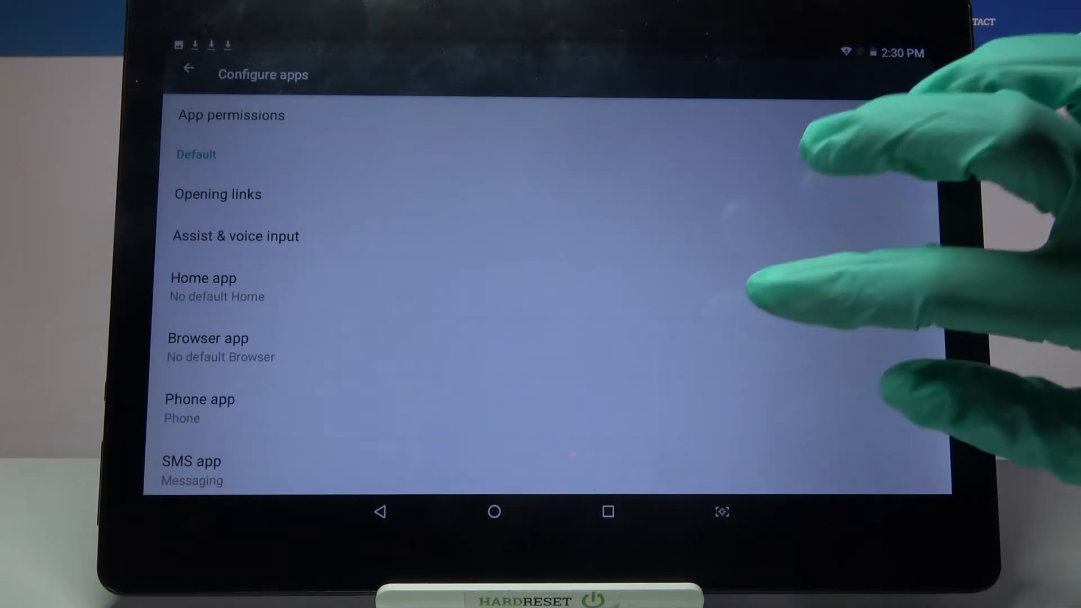
Step: From App permissions, show the Location permissions list of per-app access states
click(231, 115)
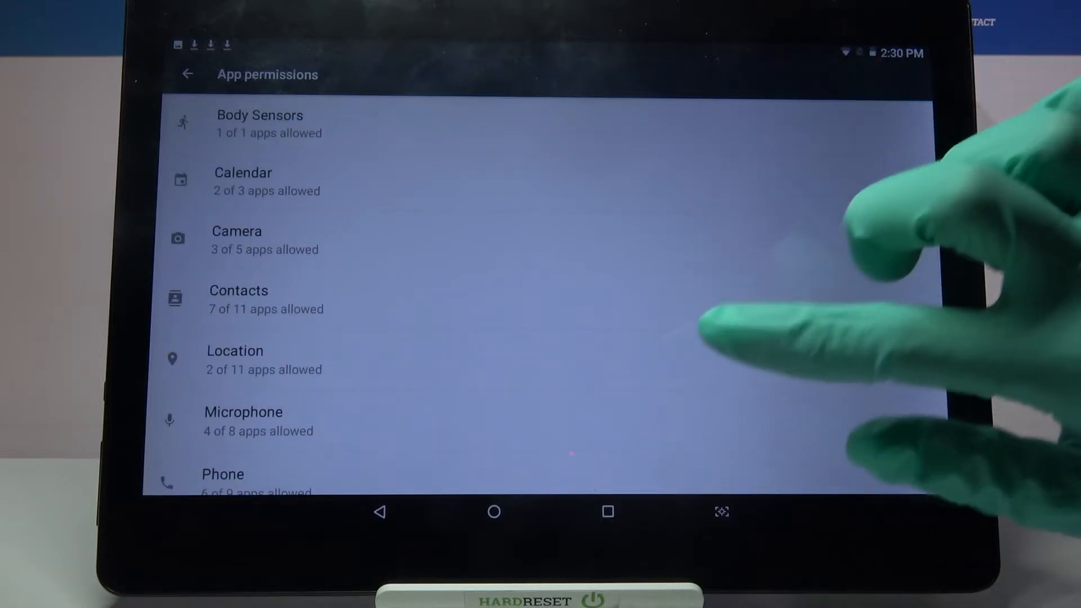
click(234, 352)
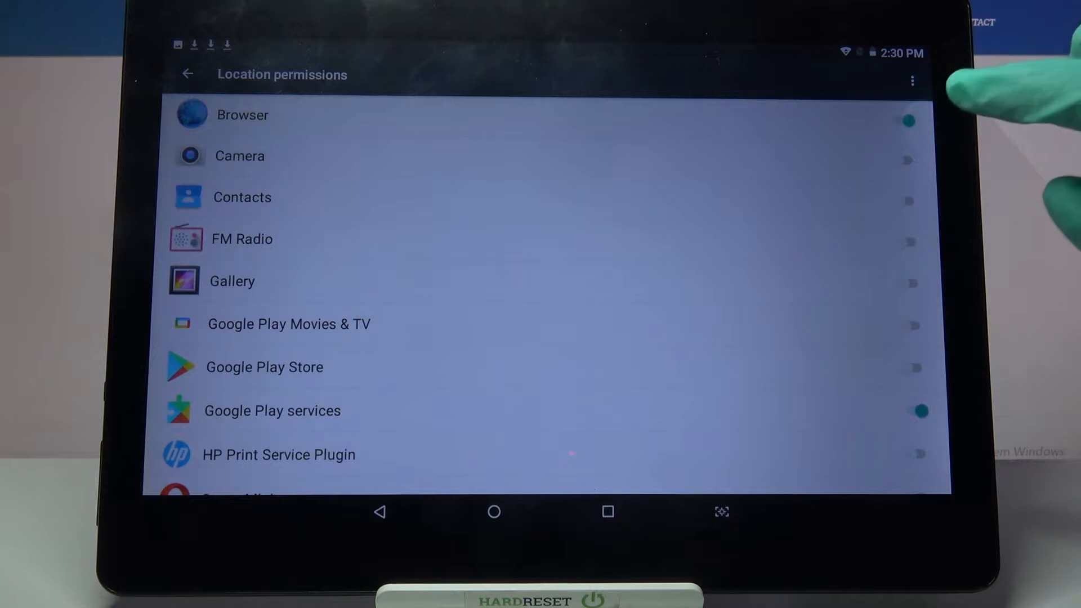
click(910, 160)
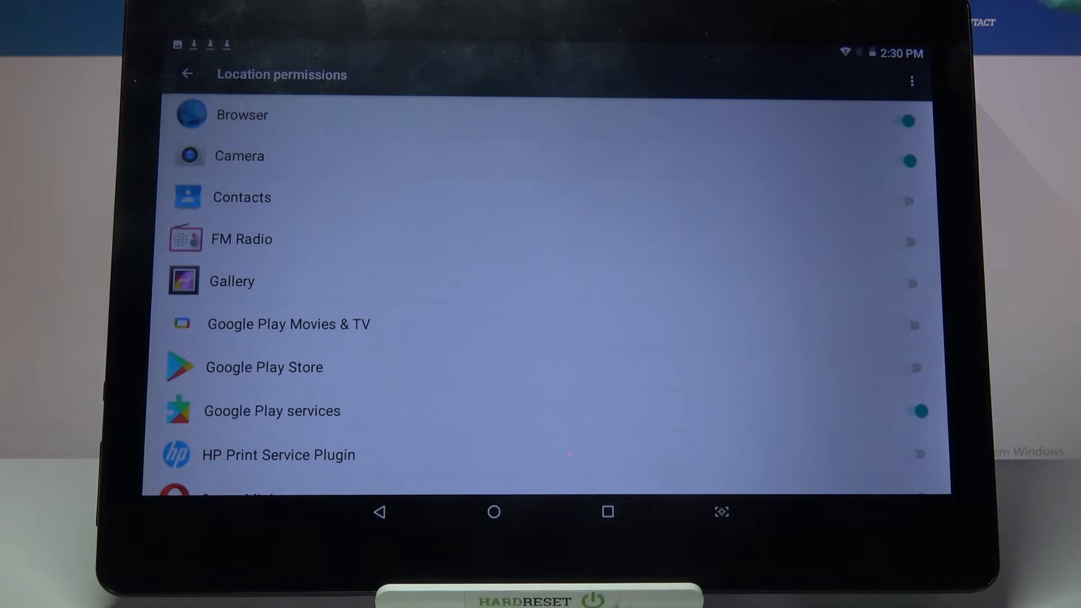
click(908, 158)
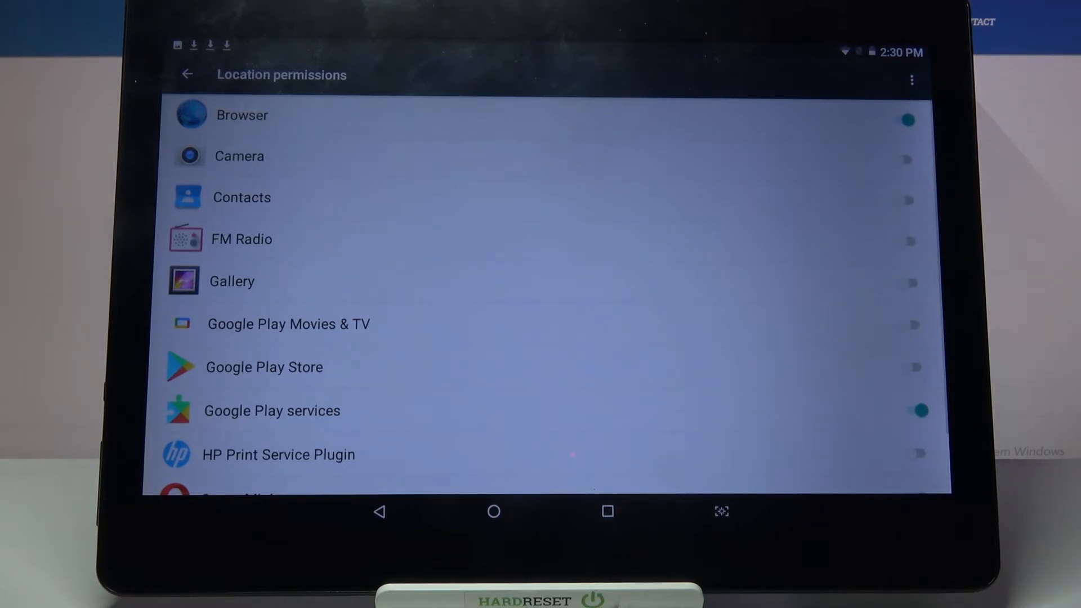